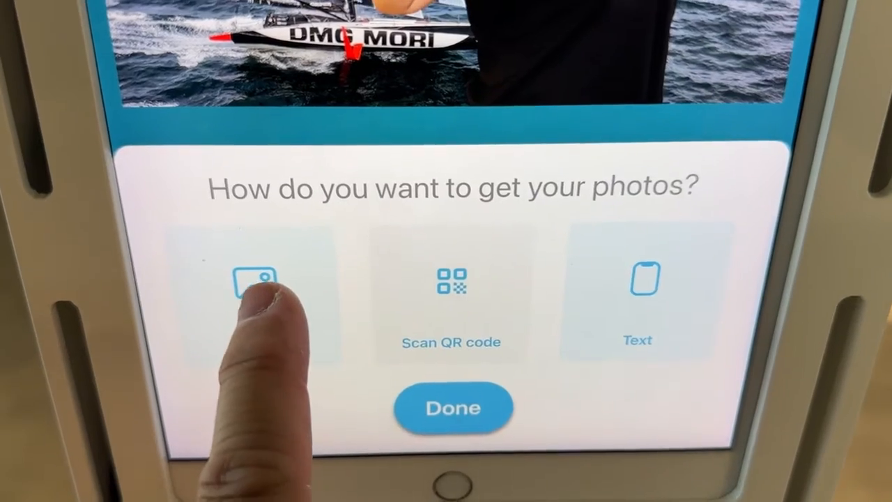
Choose a photo delivery option and begin entering the phone number to send to.
left_click(254, 293)
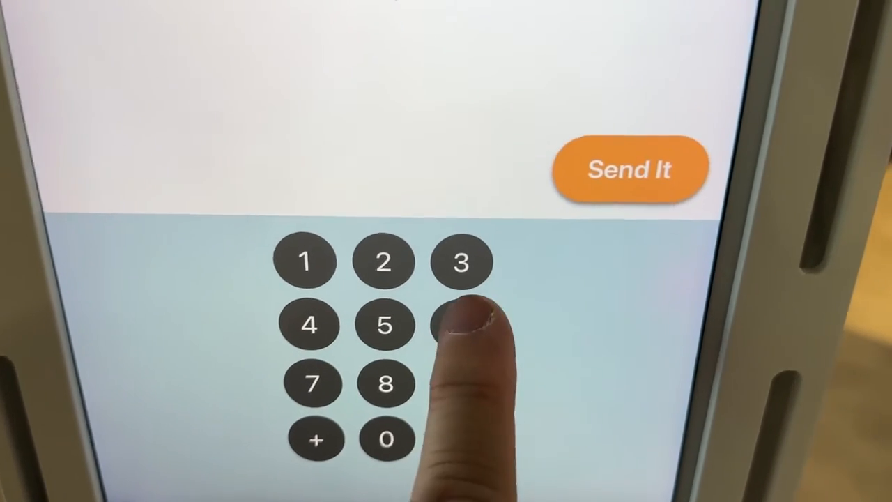
left_click(462, 332)
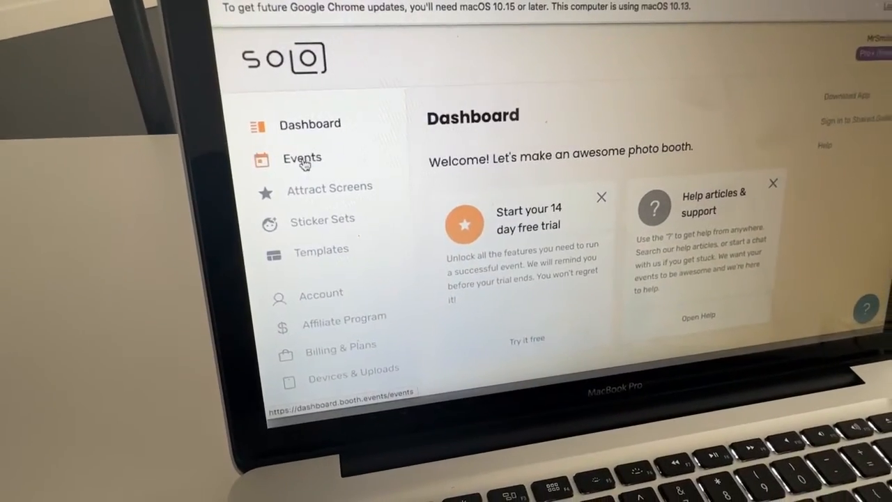
Go to the Events list and scroll down toward the DMG Mori event's Templates section.
left_click(301, 159)
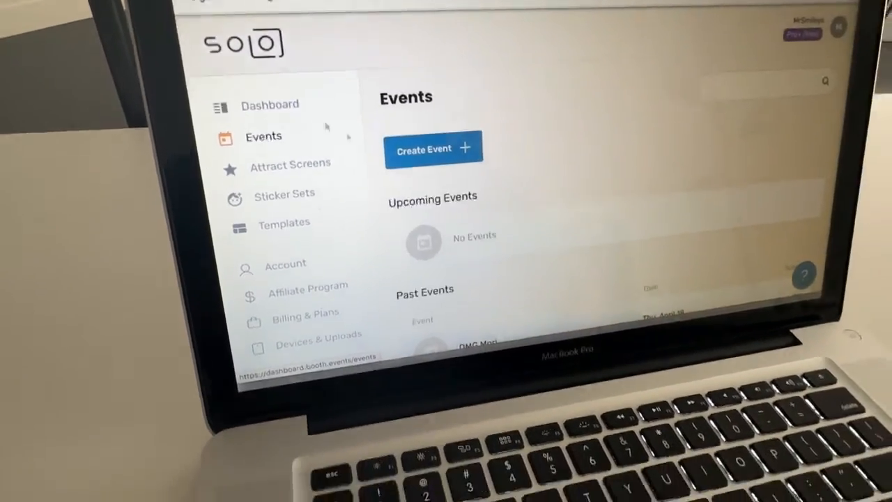
scroll("down", 3)
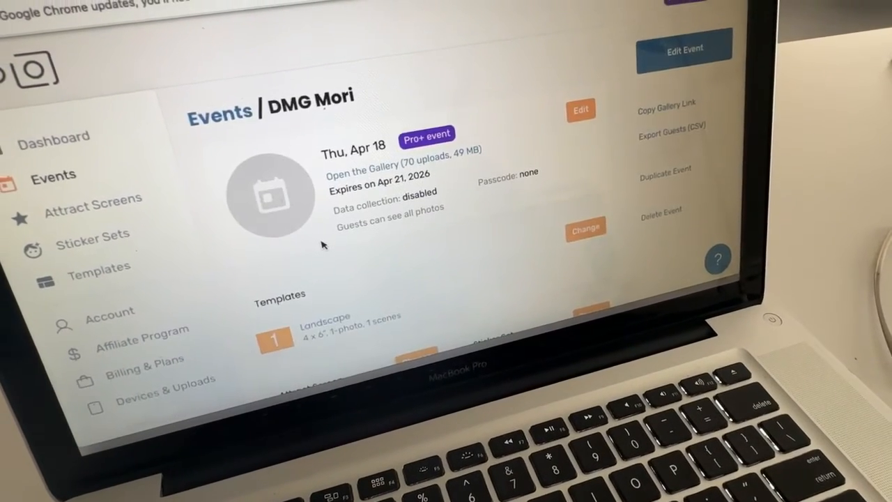
scroll("down", 3)
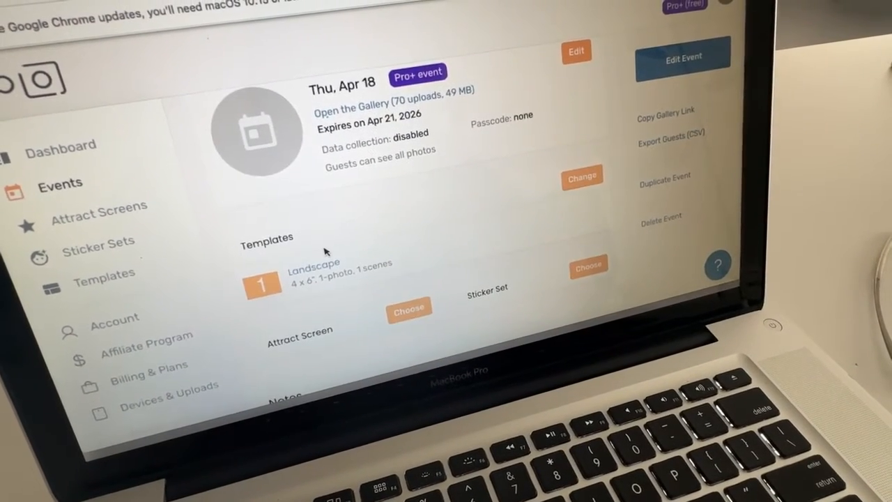
scroll("down", 3)
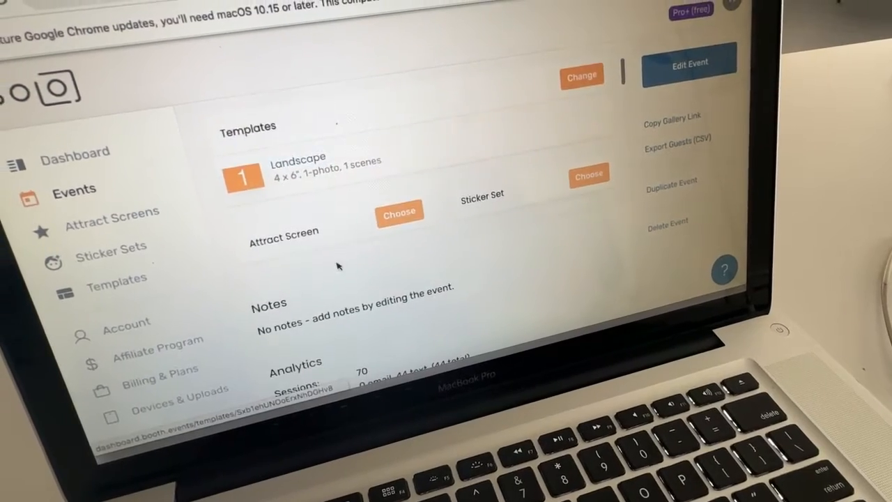
scroll("down", 3)
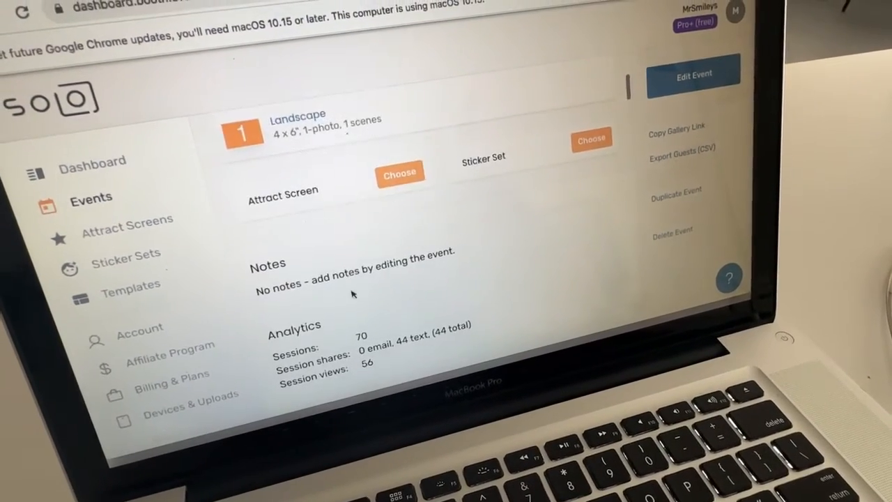
scroll("down", 3)
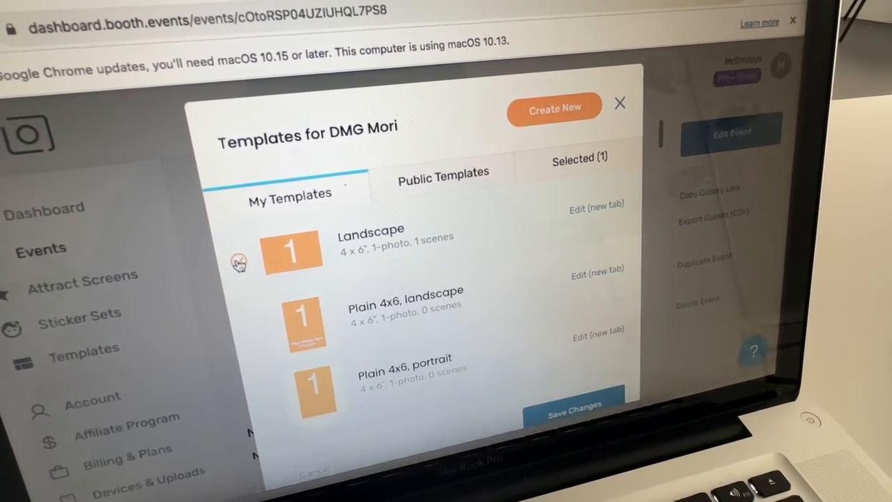
left_click(238, 263)
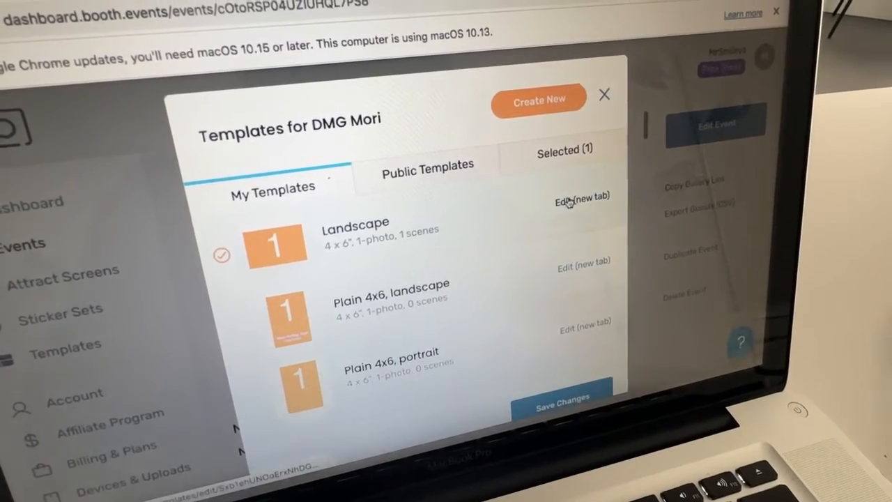
left_click(582, 197)
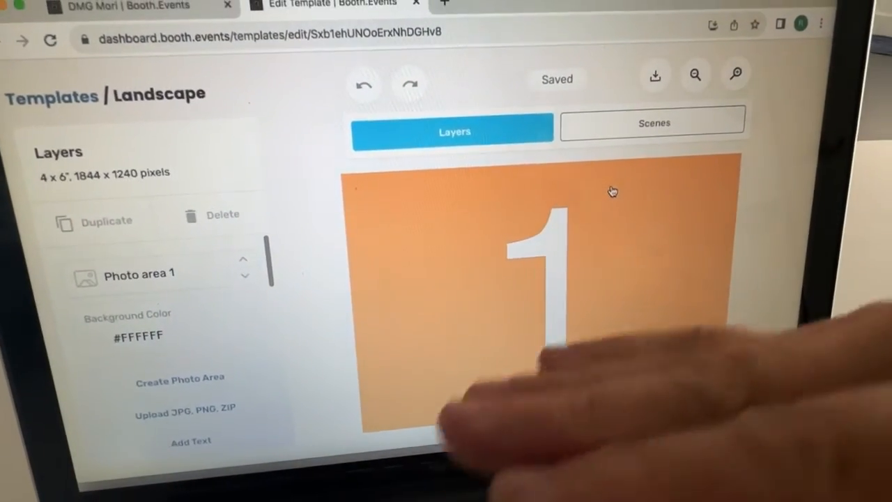
mouse_move(613, 191)
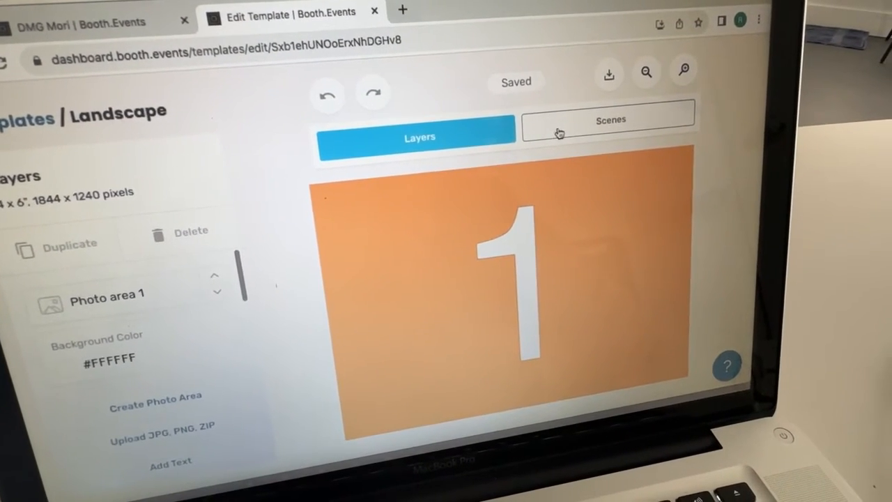
Show the Landscape template's Scenes panel with its single sailboat backdrop.
left_click(606, 120)
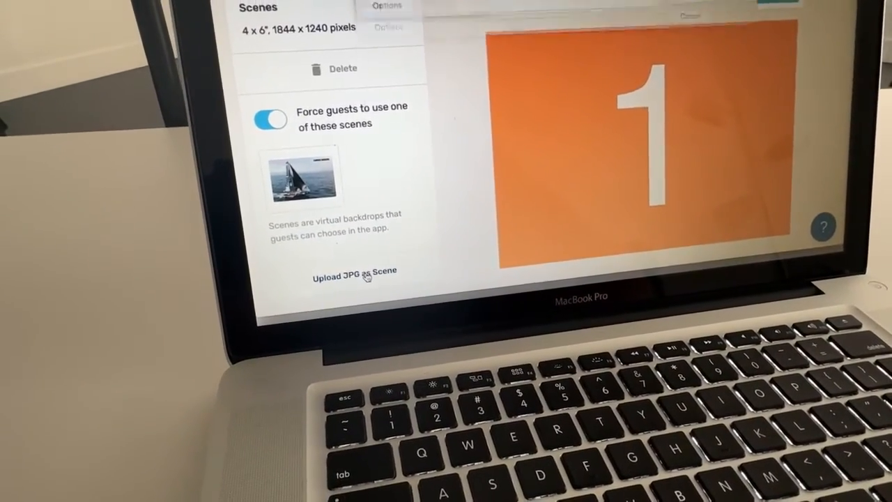
Upload the DMG Mori JPG as a second virtual backdrop scene.
left_click(354, 270)
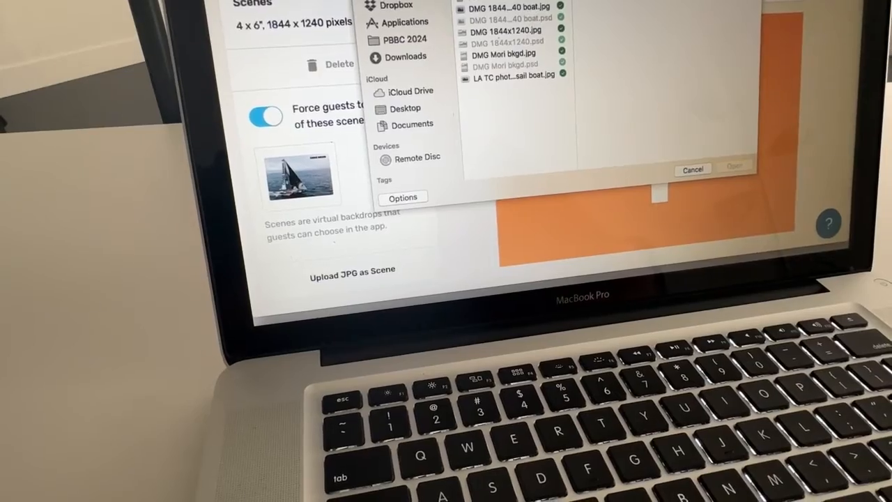
left_click(509, 8)
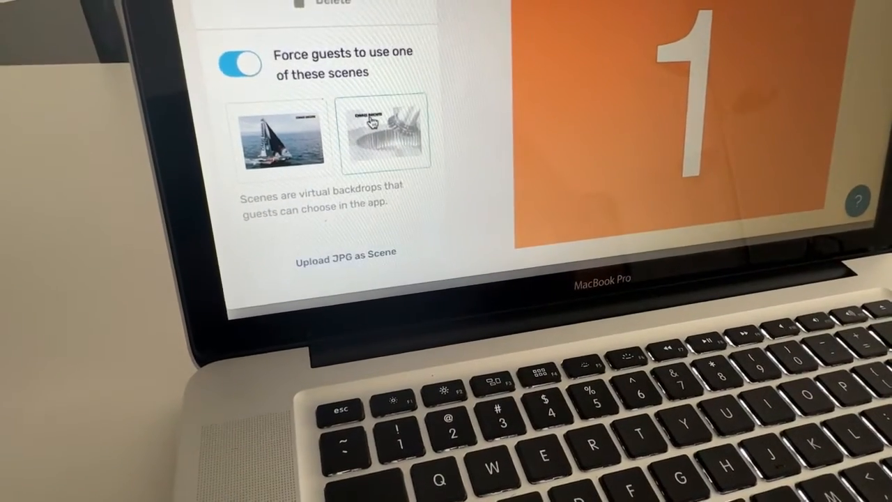
left_click(281, 136)
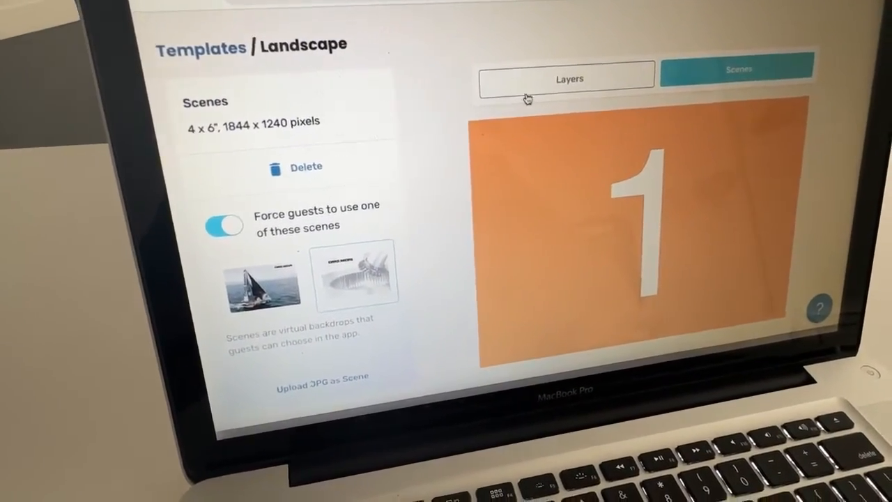
left_click(566, 78)
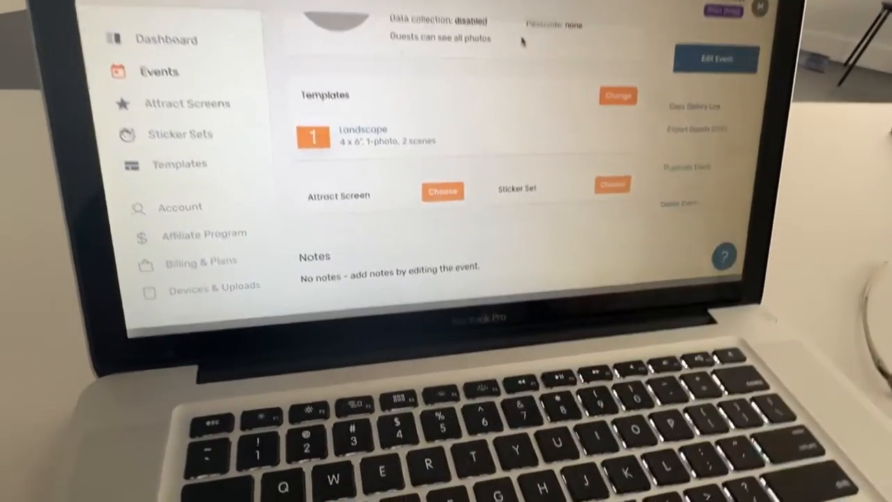
scroll("down", 3)
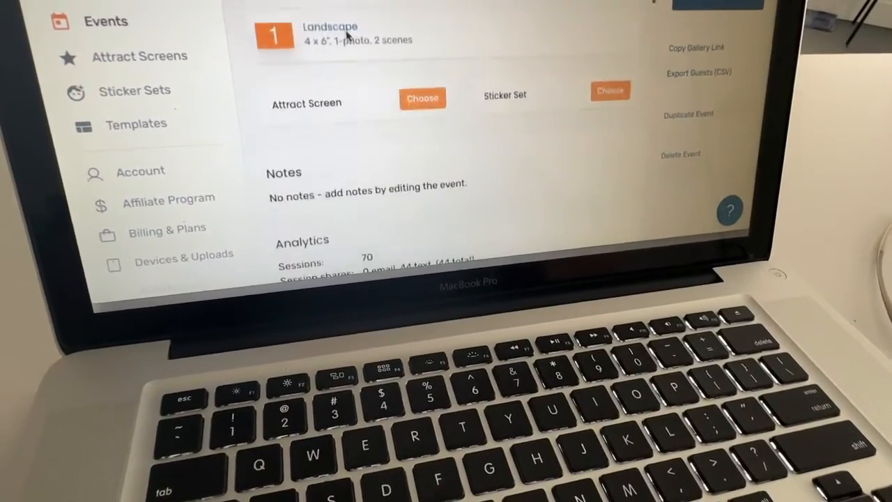
scroll("down", 3)
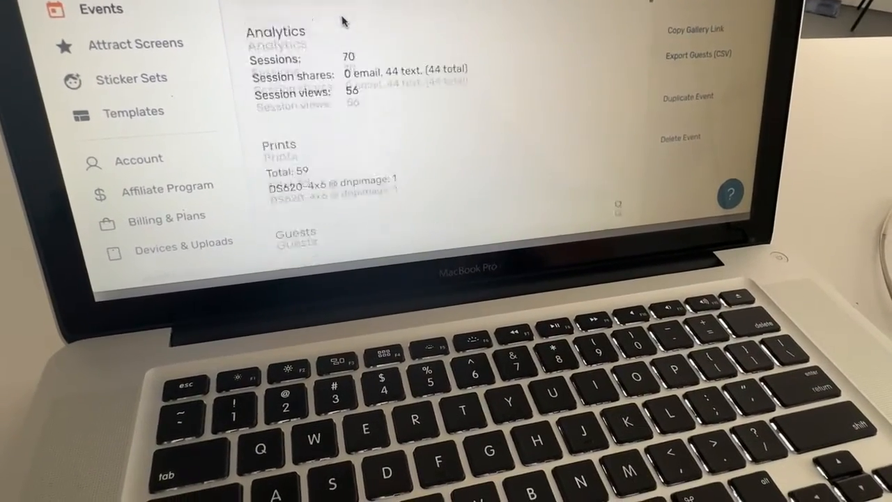
scroll("down", 3)
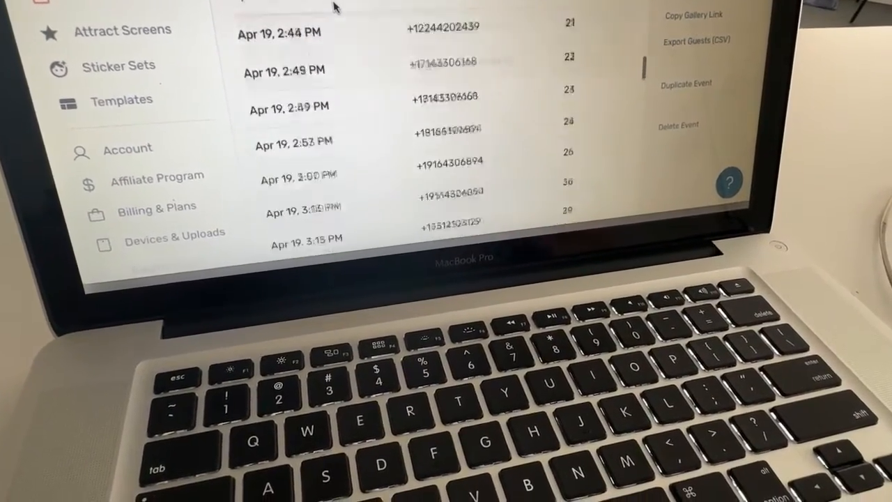